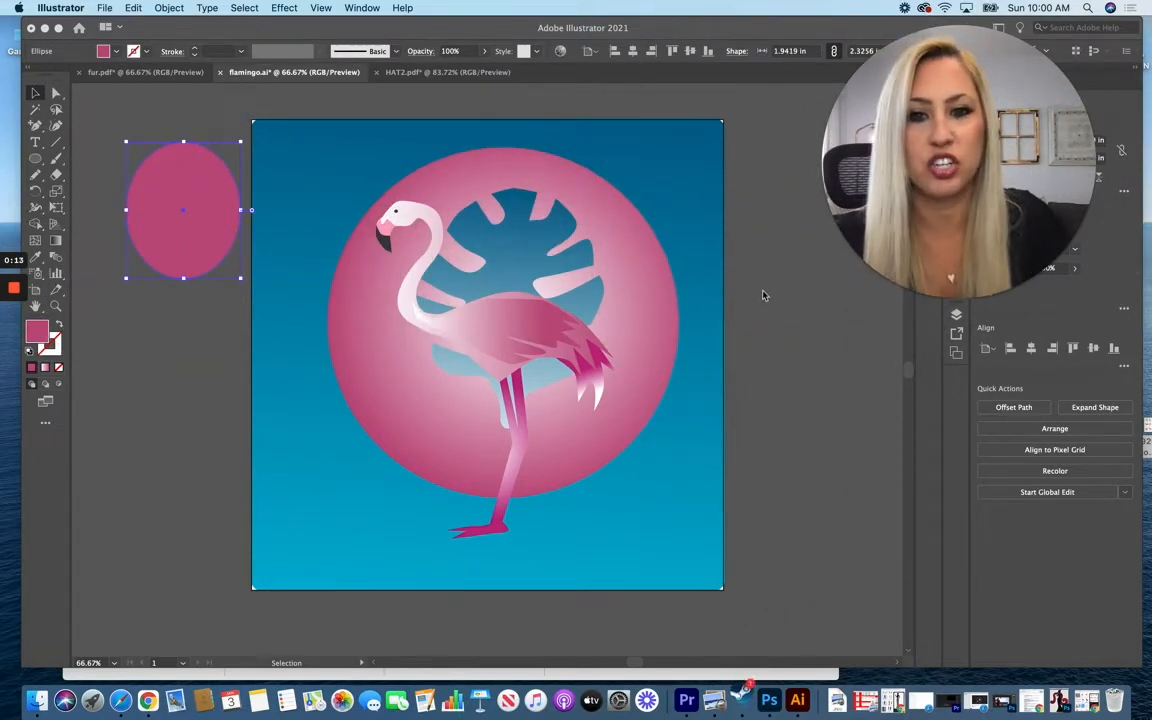
mouse_move(466, 162)
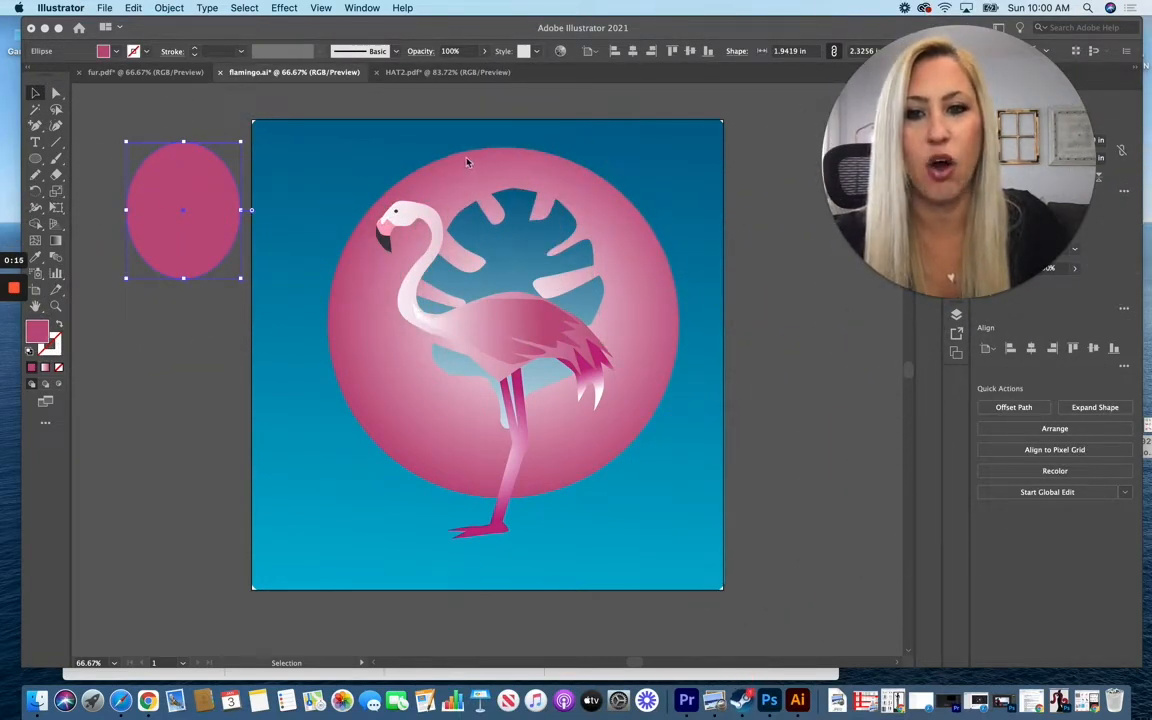
mouse_move(490, 139)
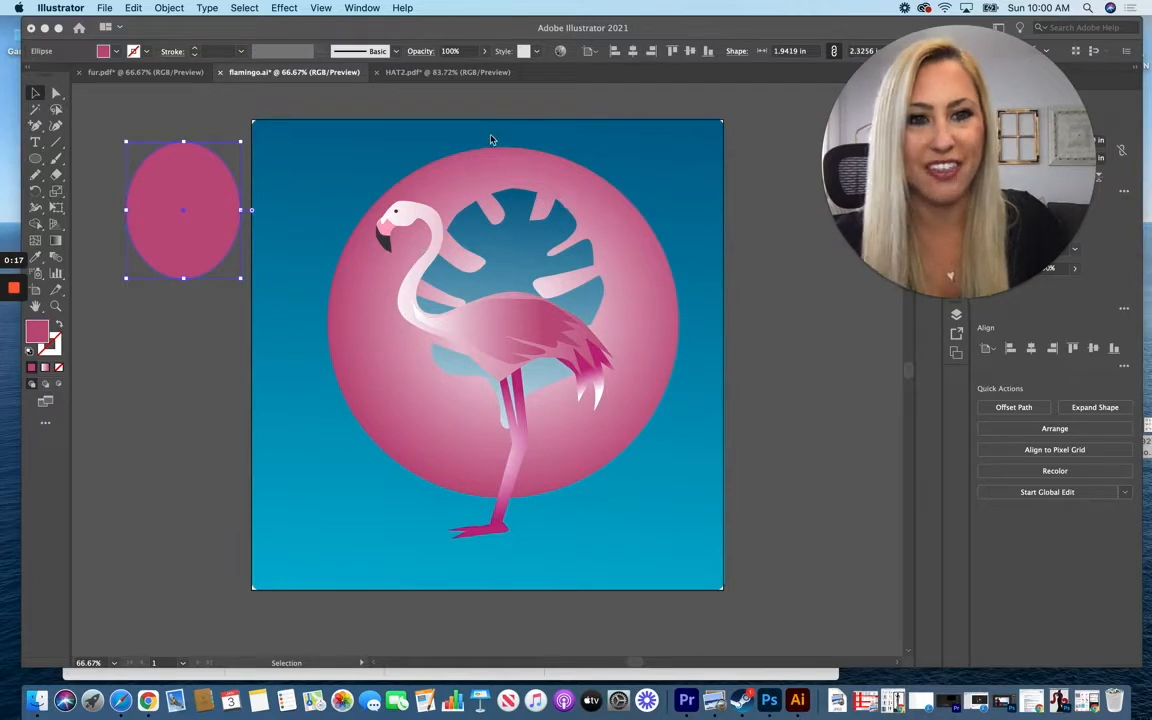
mouse_move(585, 199)
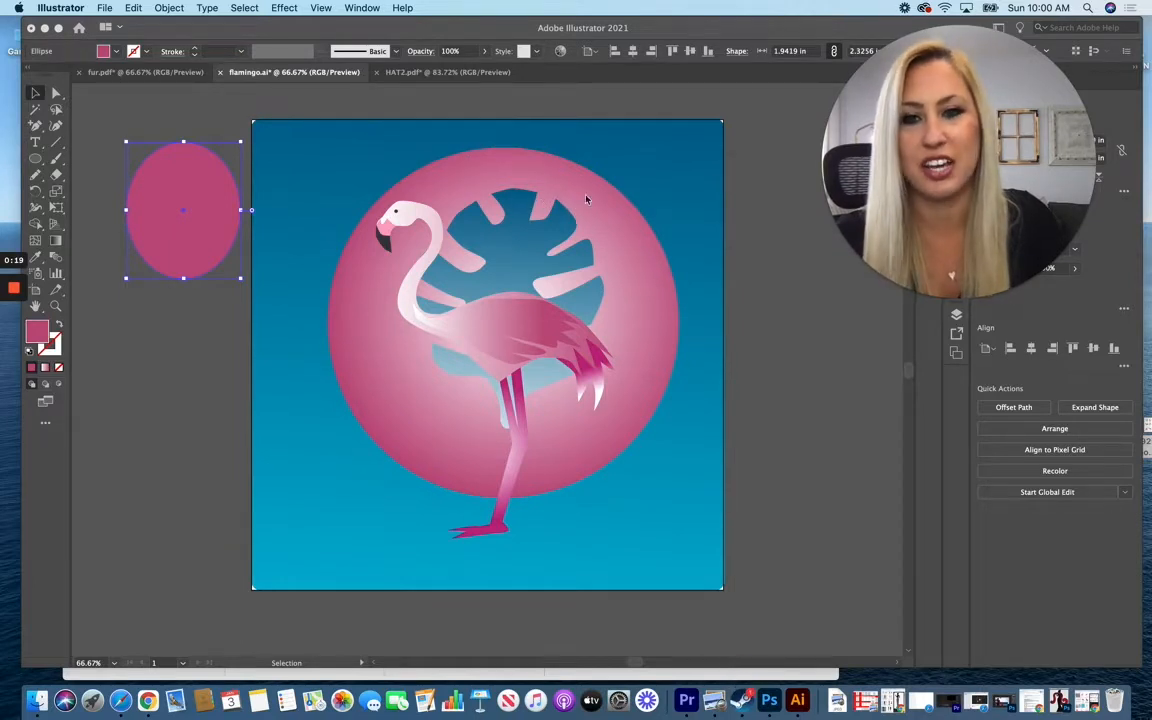
mouse_move(545, 271)
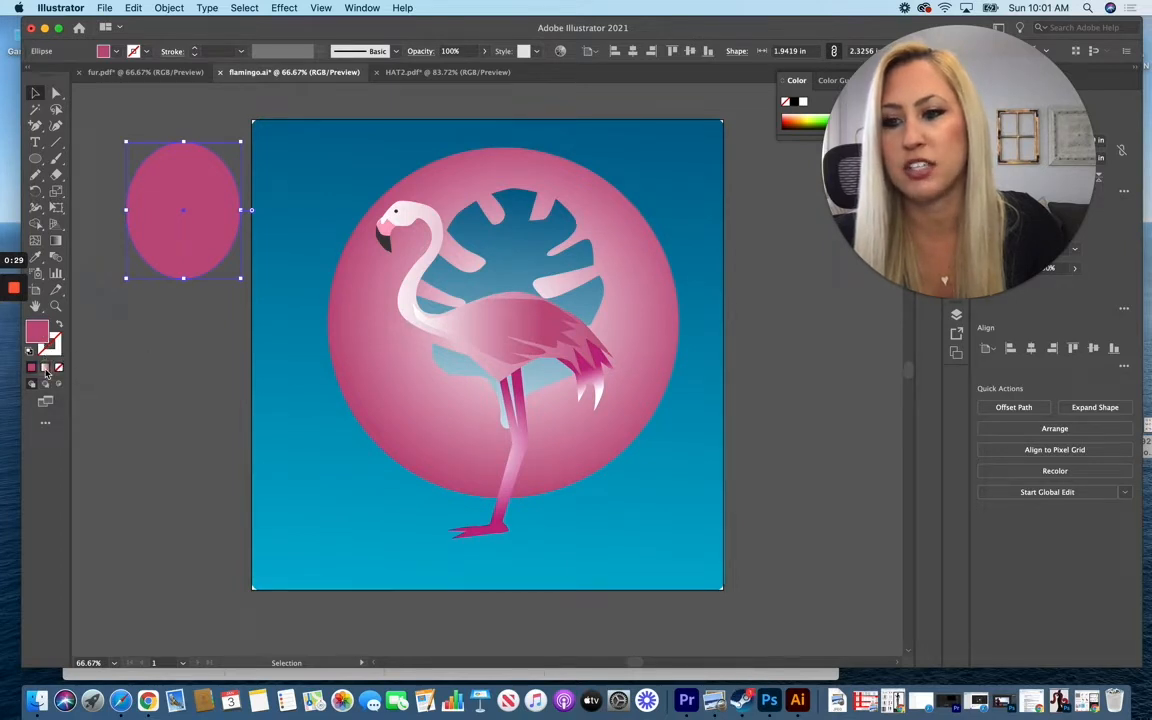
Step: Apply a gradient to the side oval, adjust its stops, and switch the stop to HSB mode
left_click(56, 241)
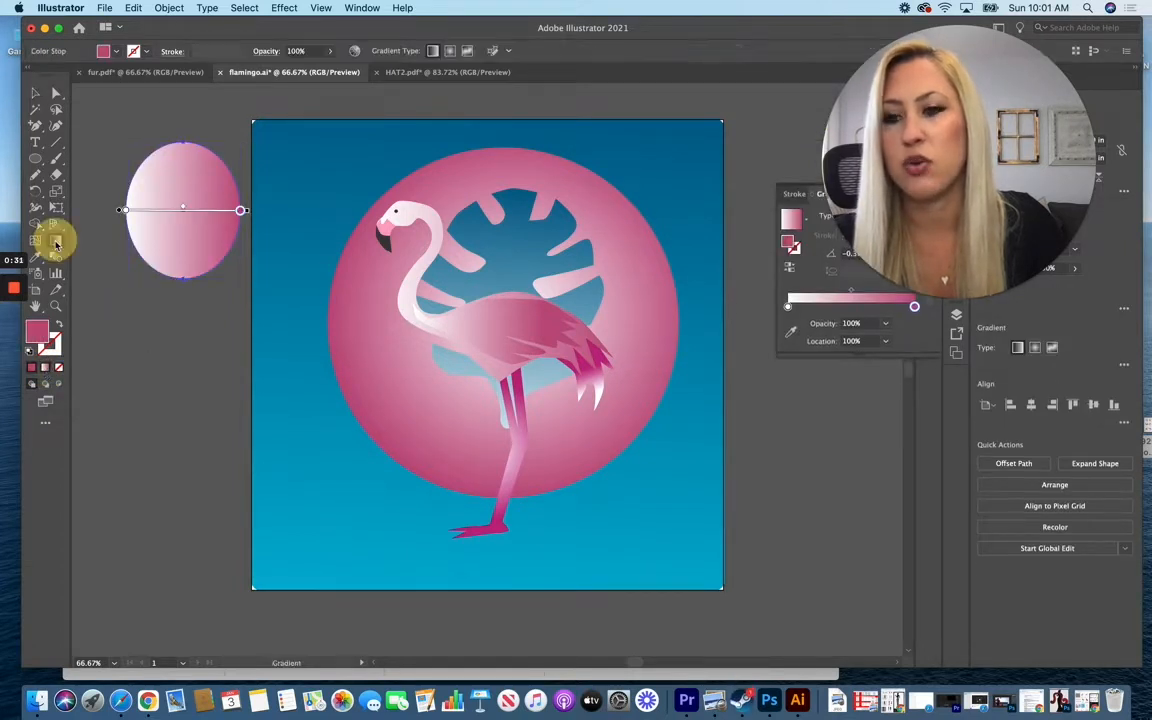
left_click_drag(240, 210, 185, 197)
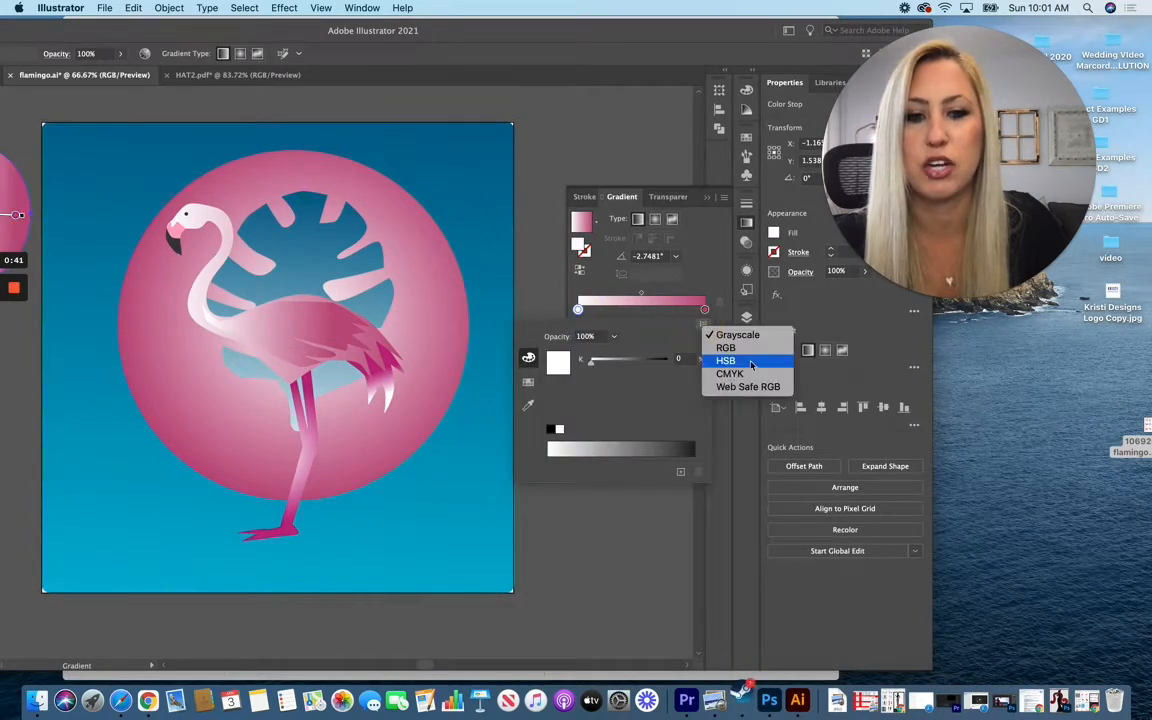
left_click(726, 360)
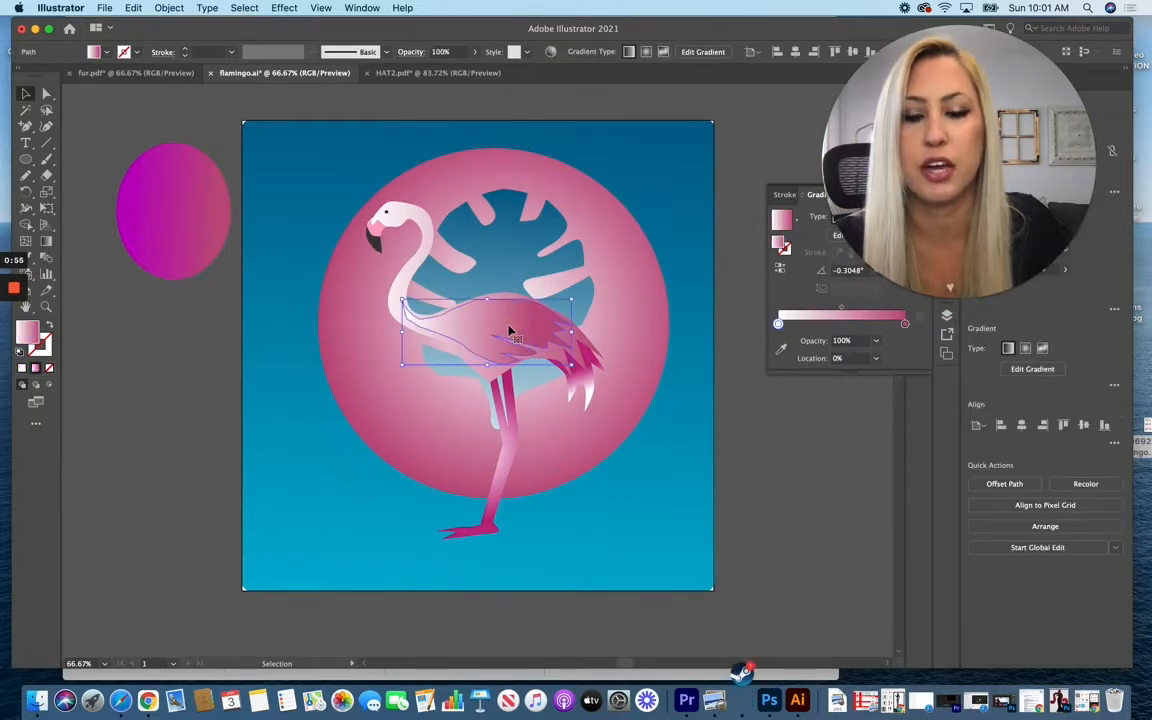
Step: Open Effect > Texture > Grain for the flamingo body, previewing intensity 53, contrast 53
left_click(284, 8)
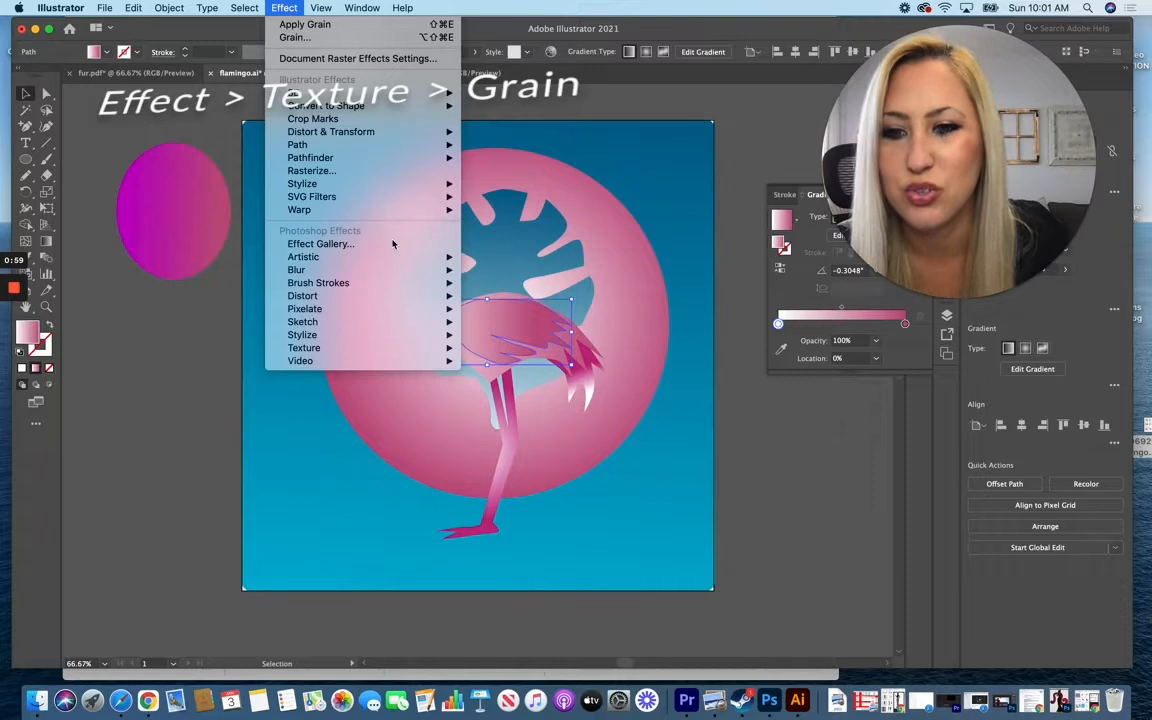
mouse_move(304, 347)
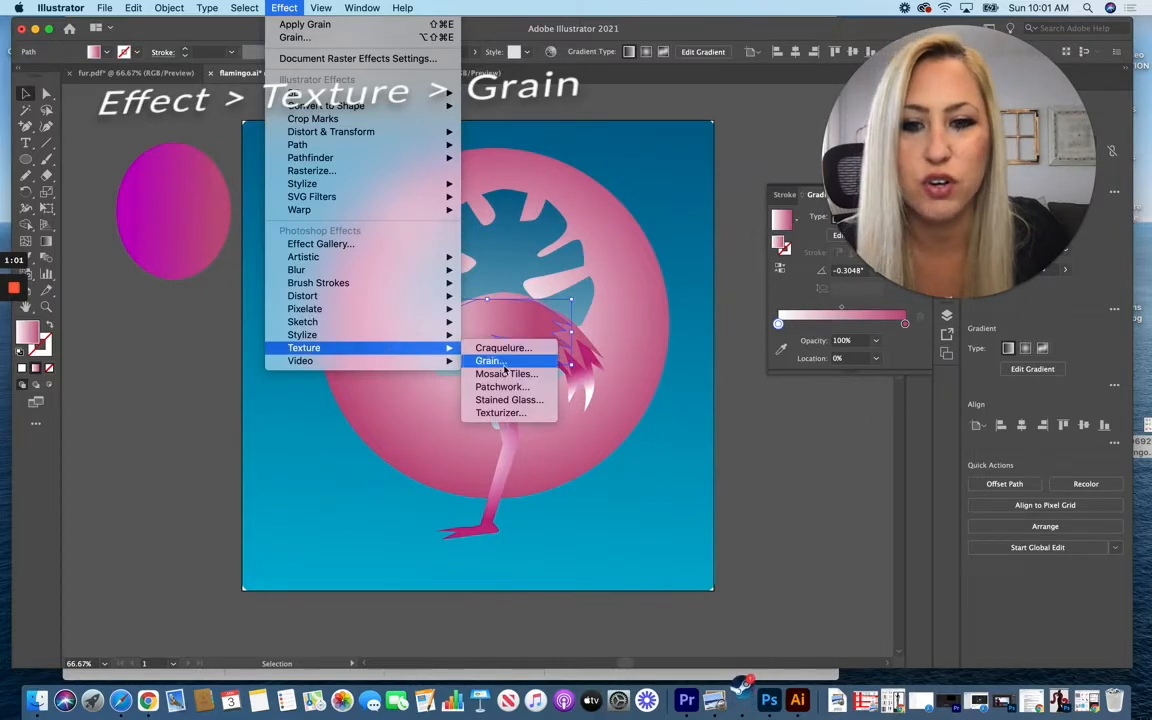
left_click(489, 361)
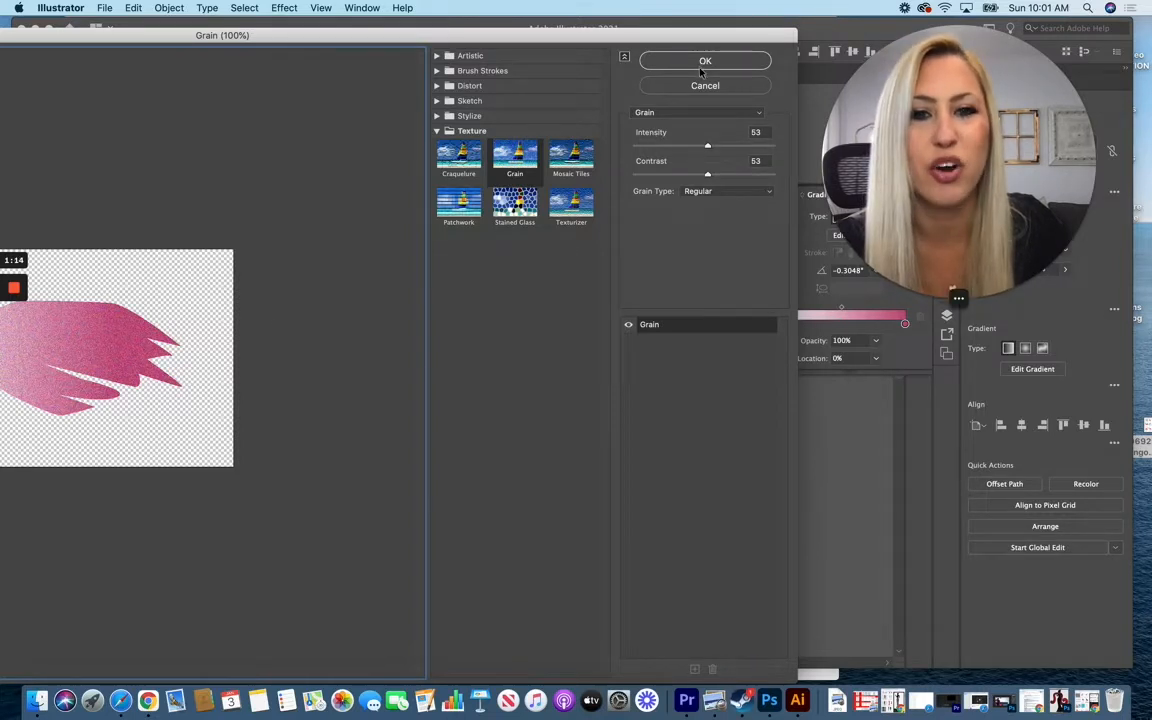
Step: Confirm the grain on the body, then select the legs and reopen the Effect menu
left_click(705, 61)
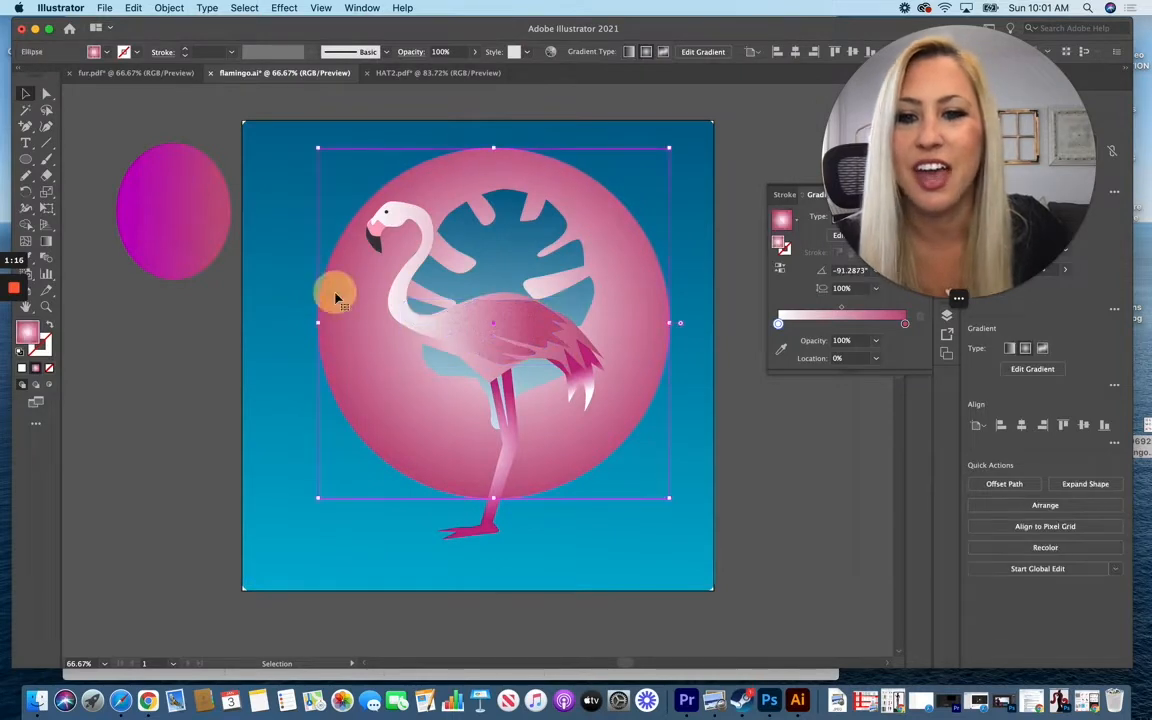
left_click(285, 414)
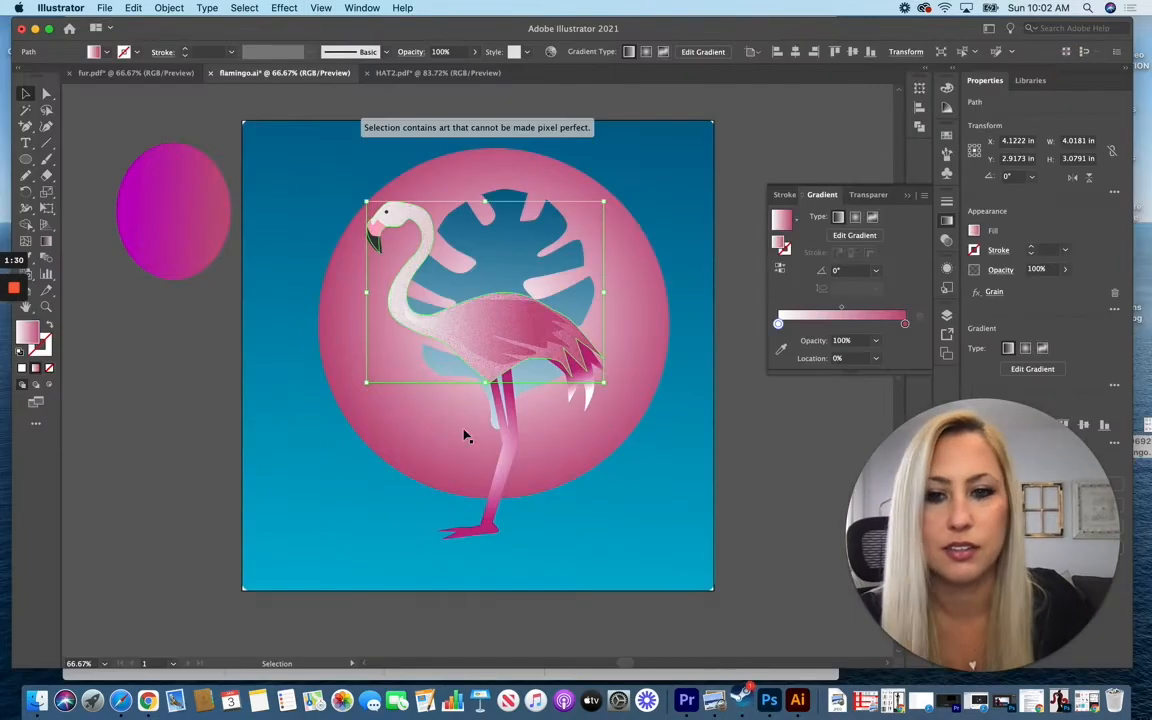
left_click(284, 8)
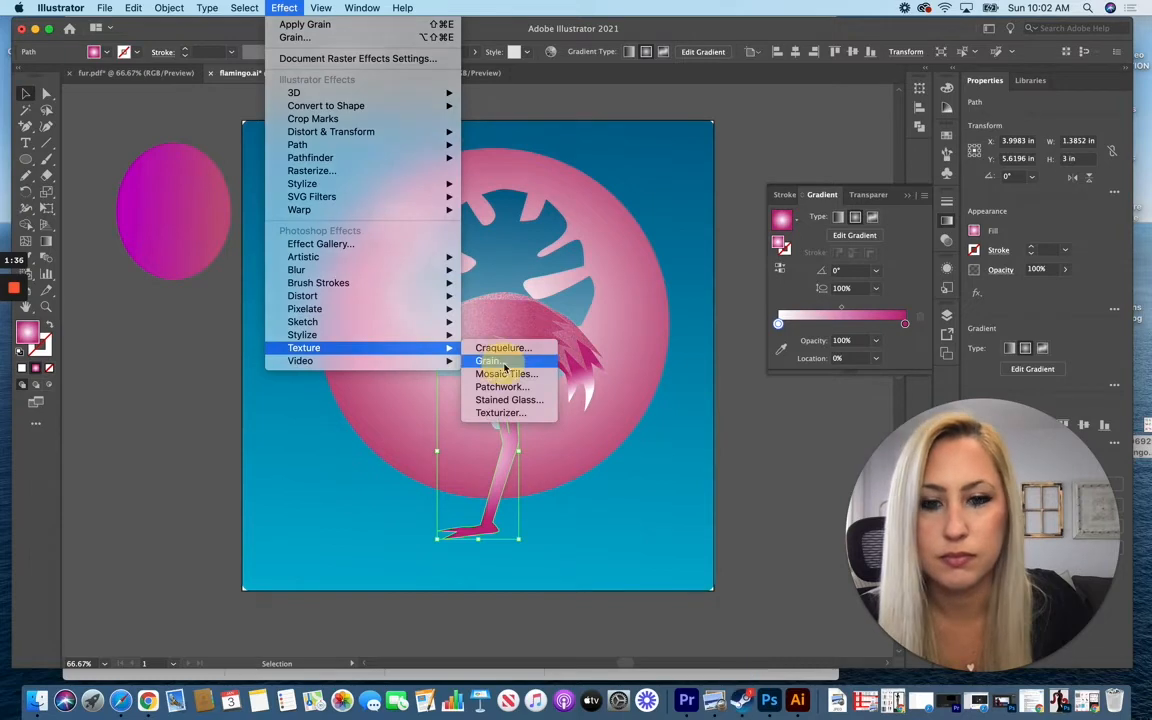
mouse_move(302, 334)
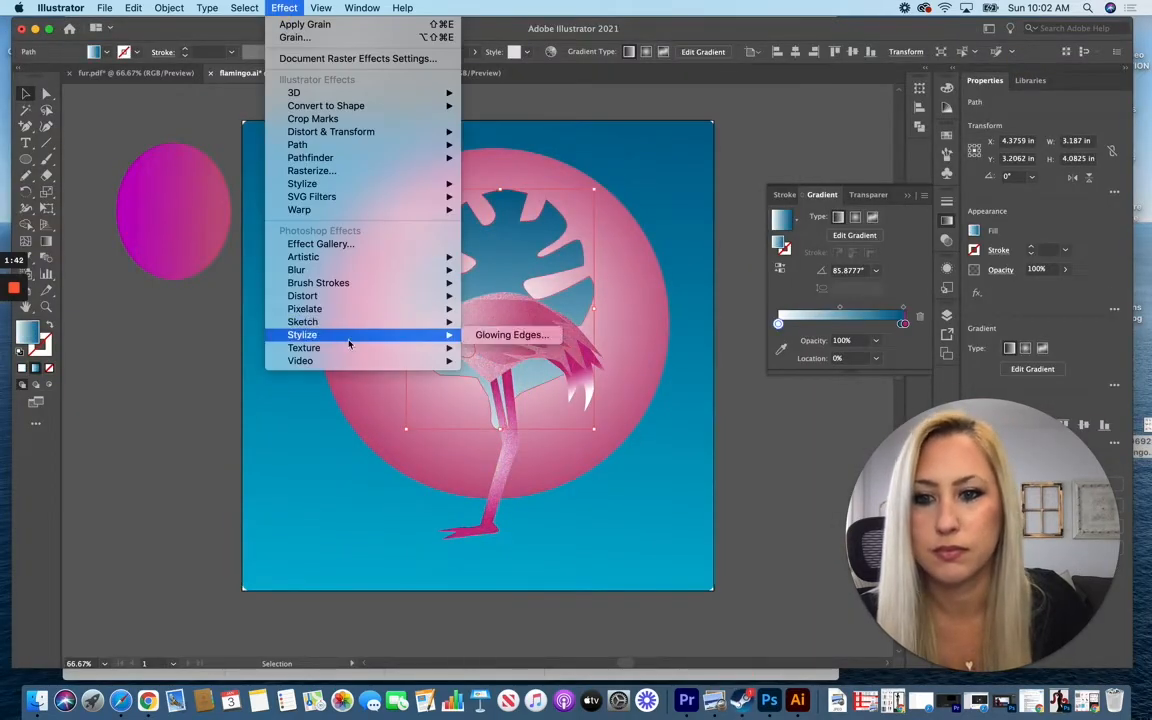